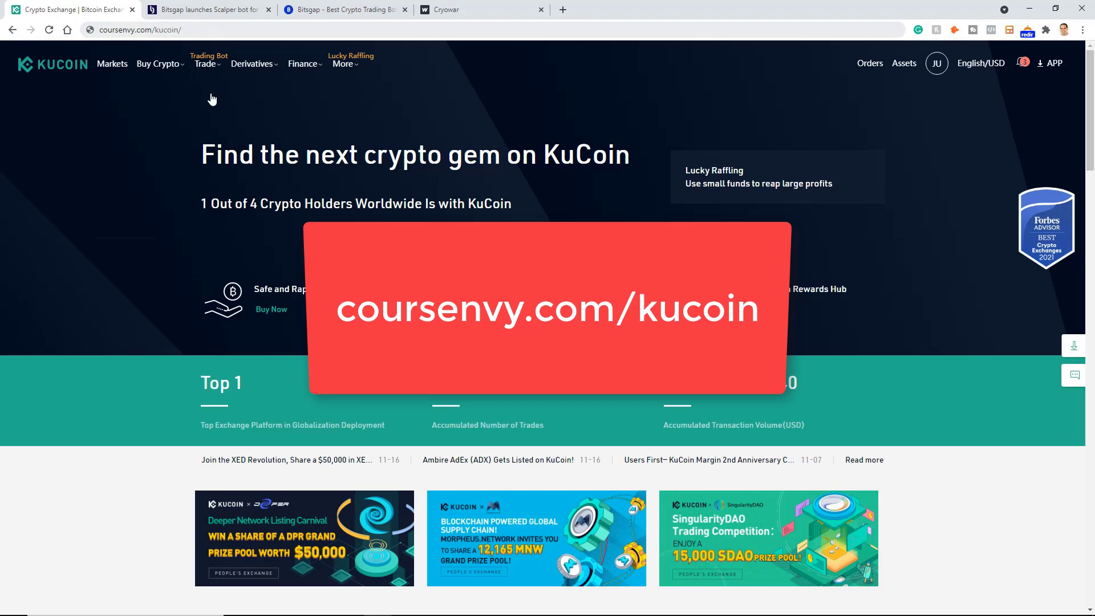
{"action": "mouse_move", "coordinate": [66, 115]}
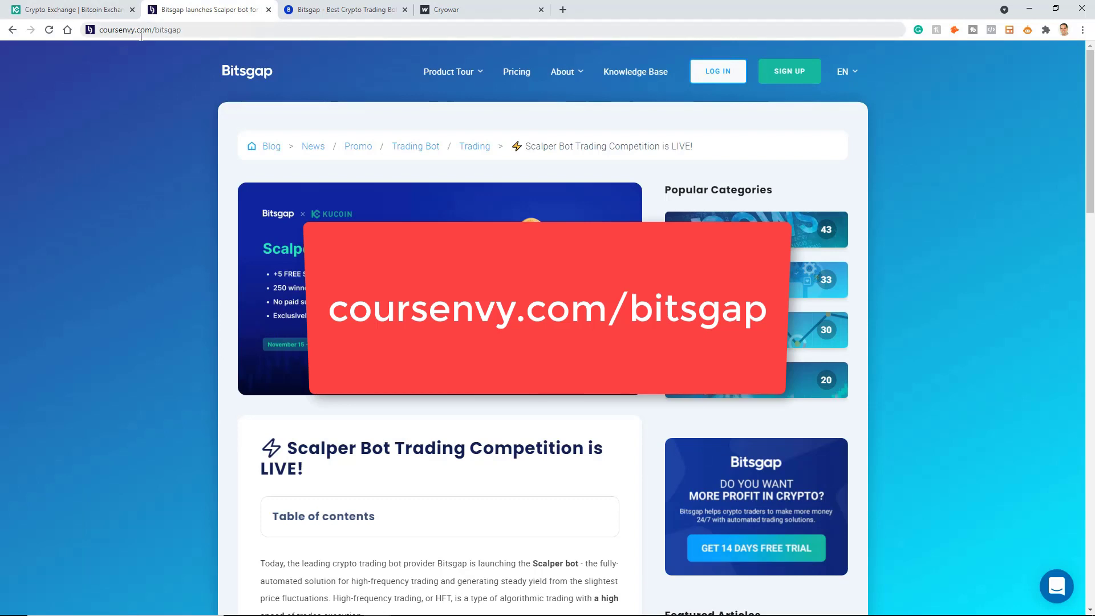
{"action": "mouse_move", "coordinate": [174, 49]}
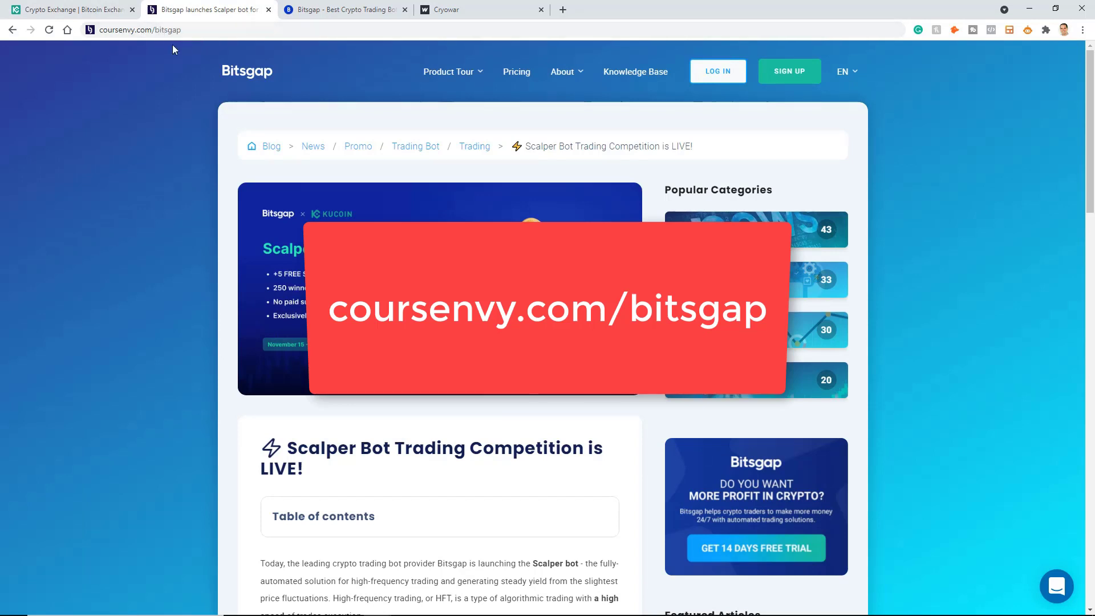
{"action": "mouse_move", "coordinate": [211, 33]}
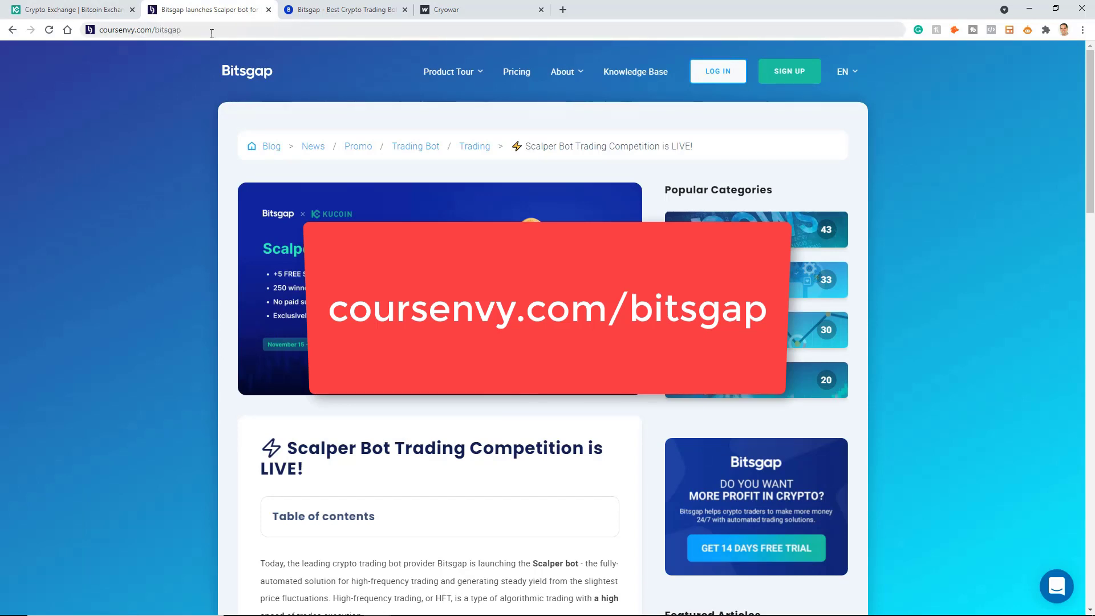
{"action": "mouse_move", "coordinate": [789, 71]}
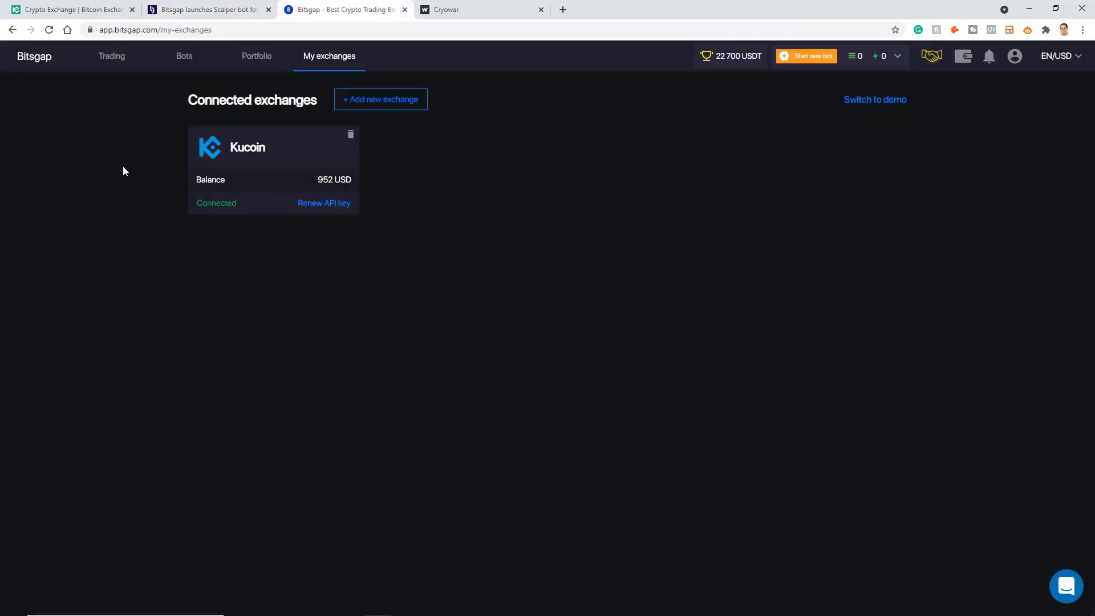
{"action": "mouse_move", "coordinate": [328, 56]}
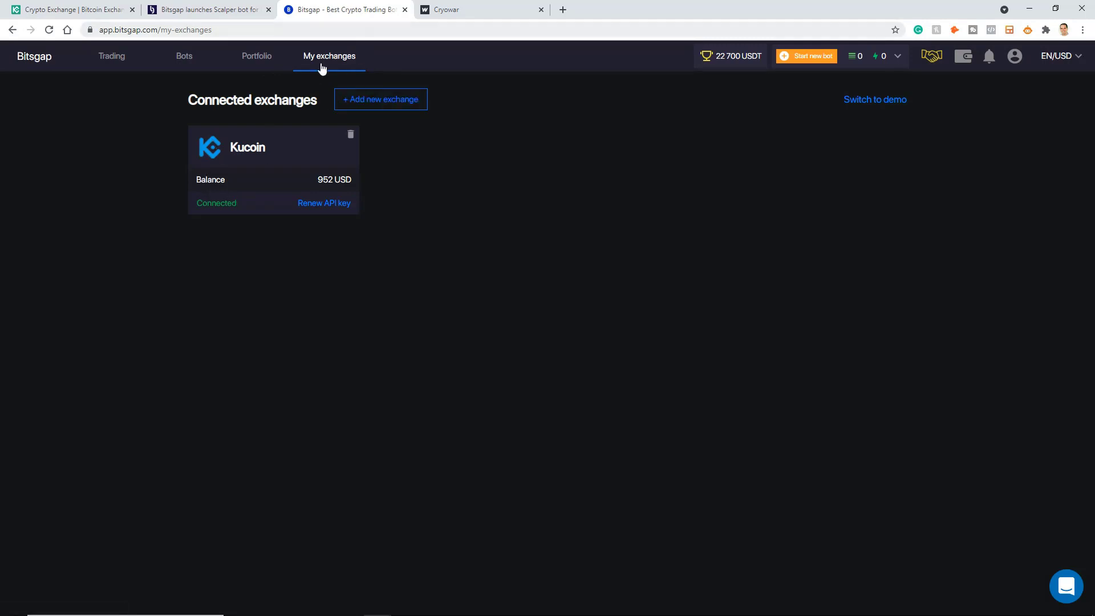
{"action": "mouse_move", "coordinate": [400, 153]}
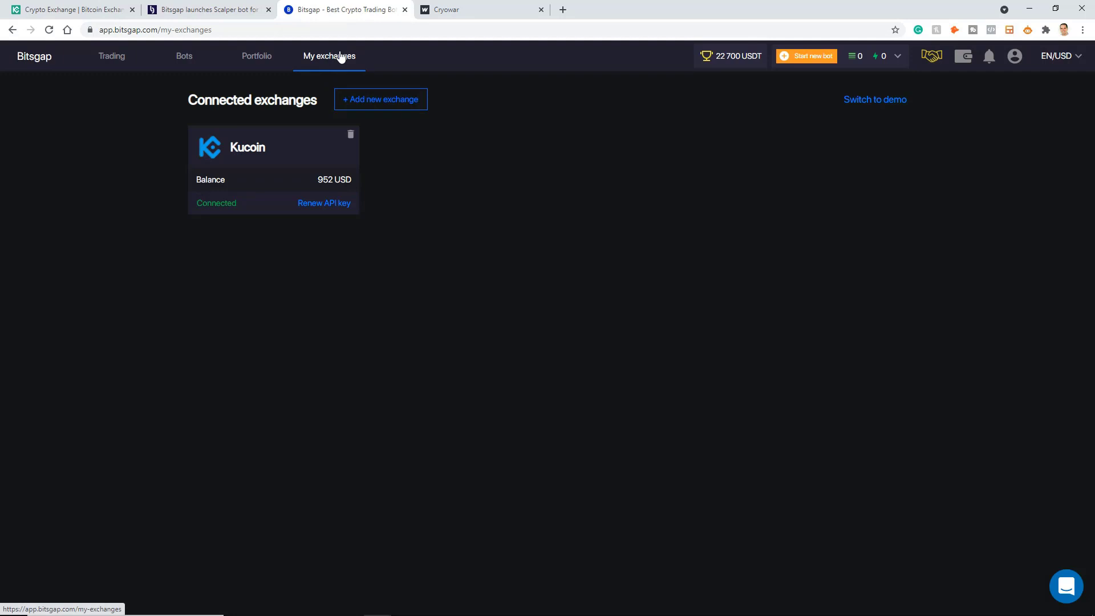
{"action": "mouse_move", "coordinate": [543, 73]}
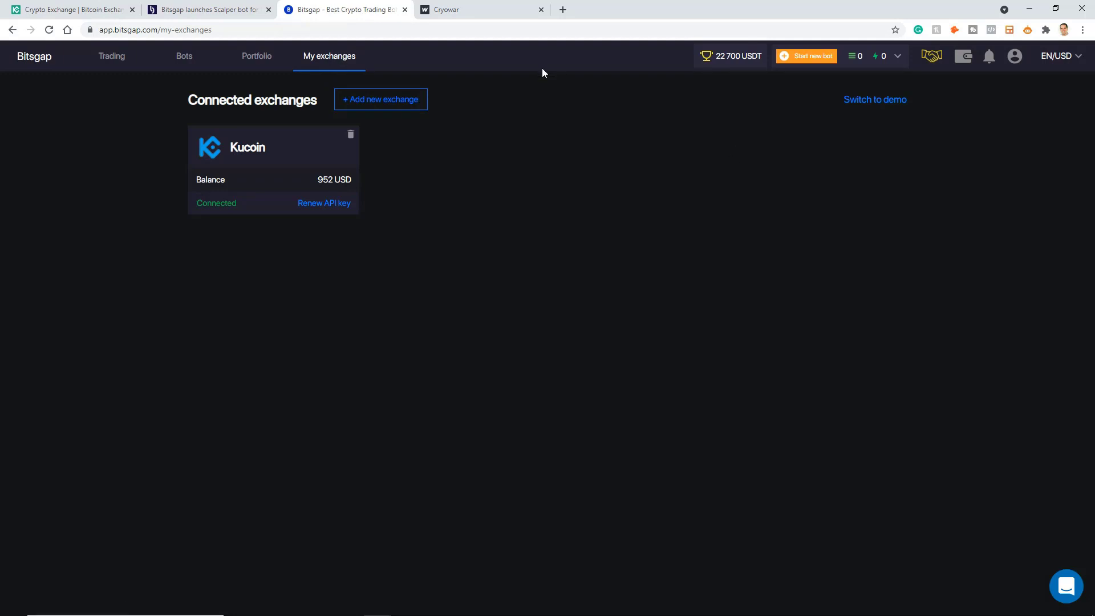
{"action": "left_click", "coordinate": [207, 9]}
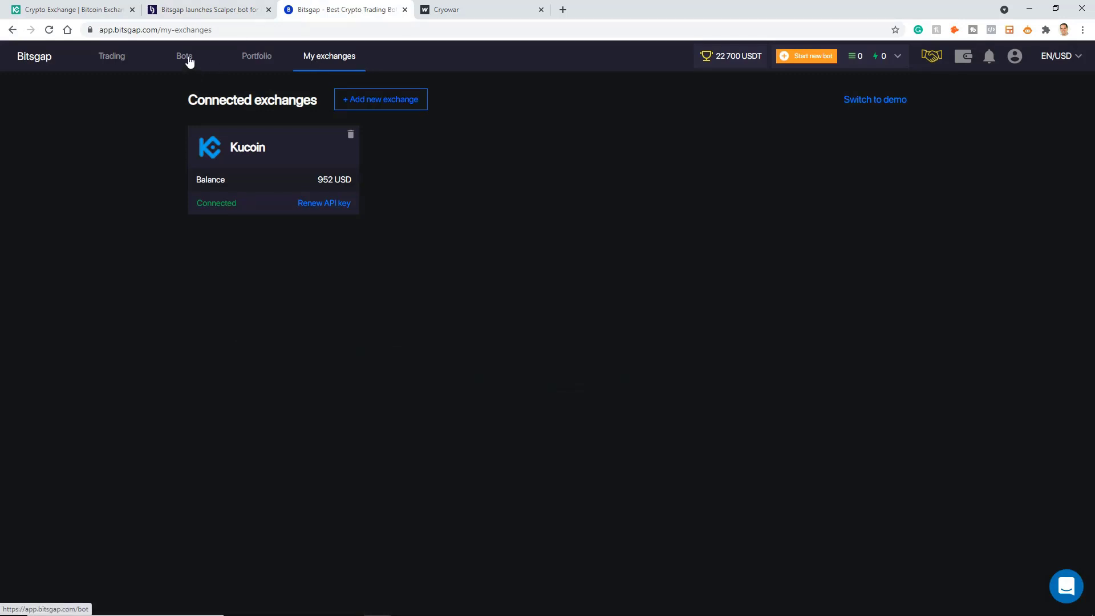
Step: Start a new Scalper bot from the Bots page, prefilled with KuCoin and CWAR/USDT
{"action": "left_click", "coordinate": [806, 56]}
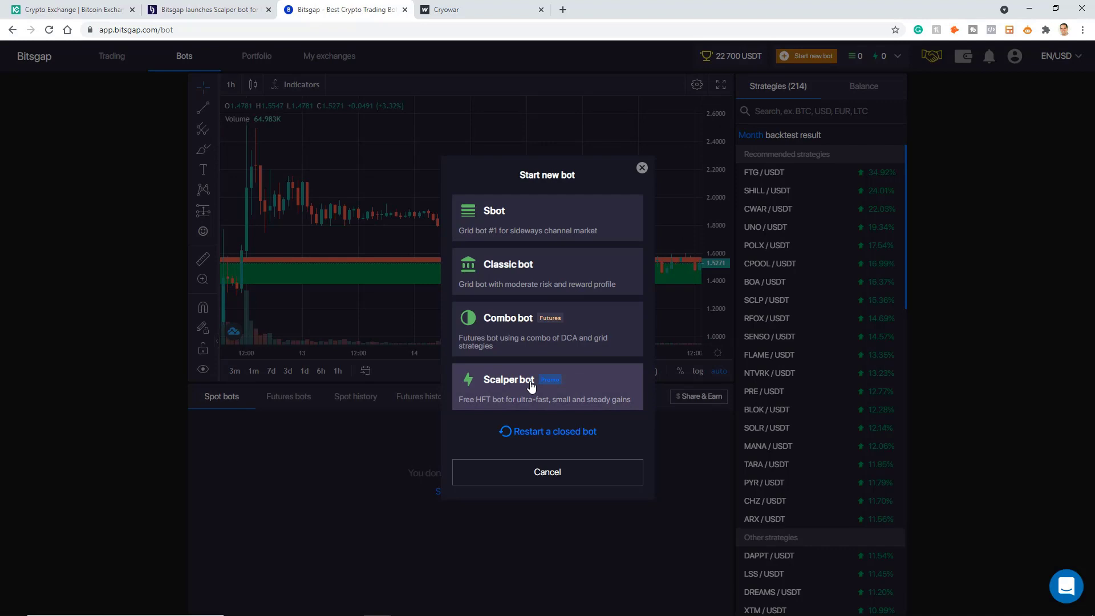
{"action": "mouse_move", "coordinate": [493, 405]}
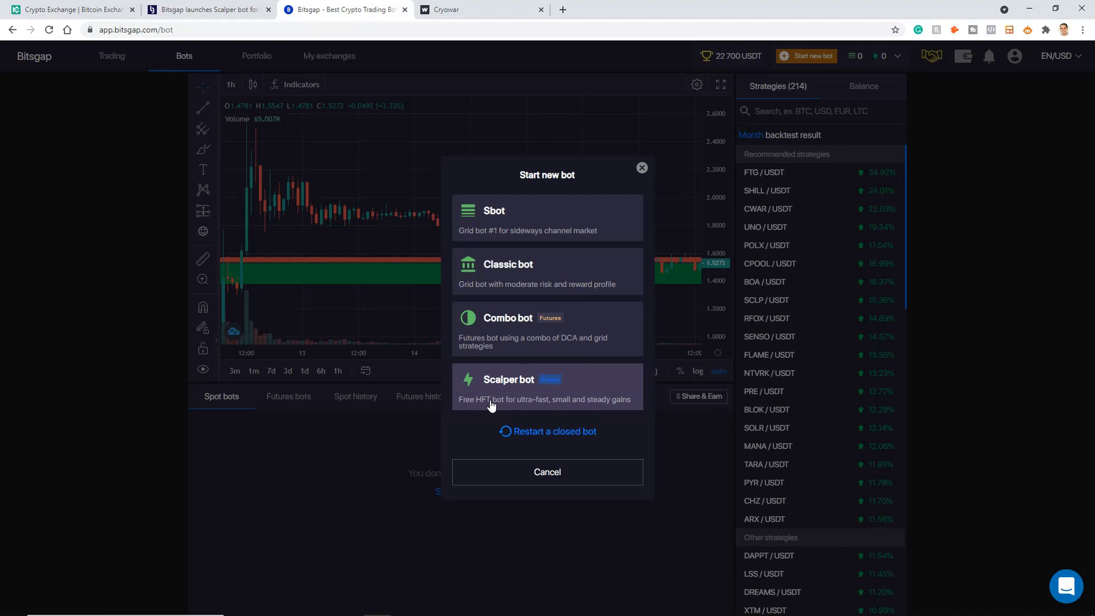
{"action": "left_click", "coordinate": [548, 388]}
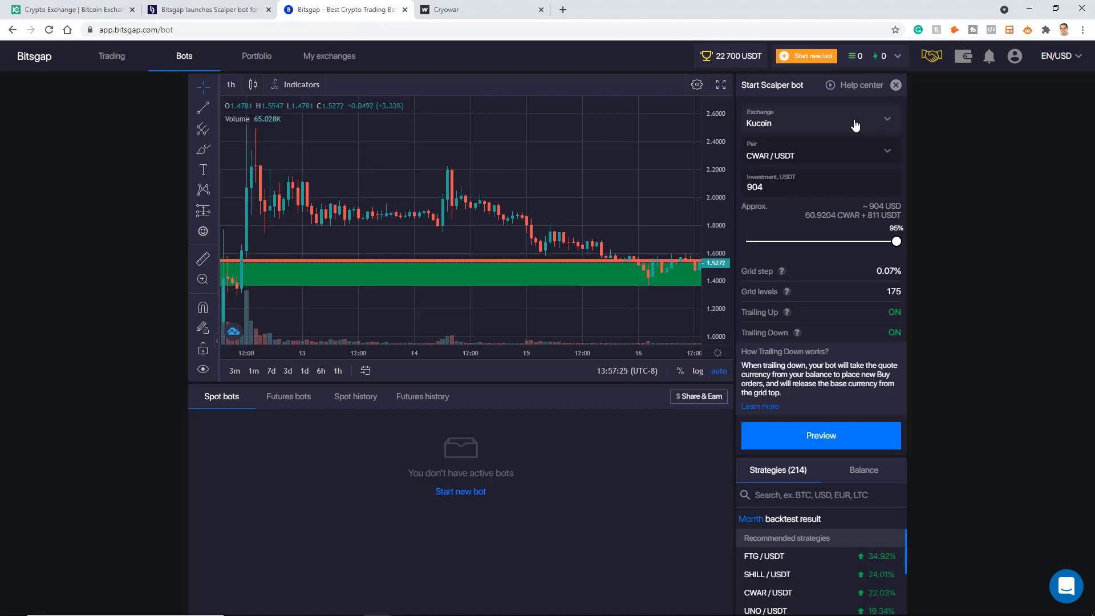
{"action": "mouse_move", "coordinate": [851, 119]}
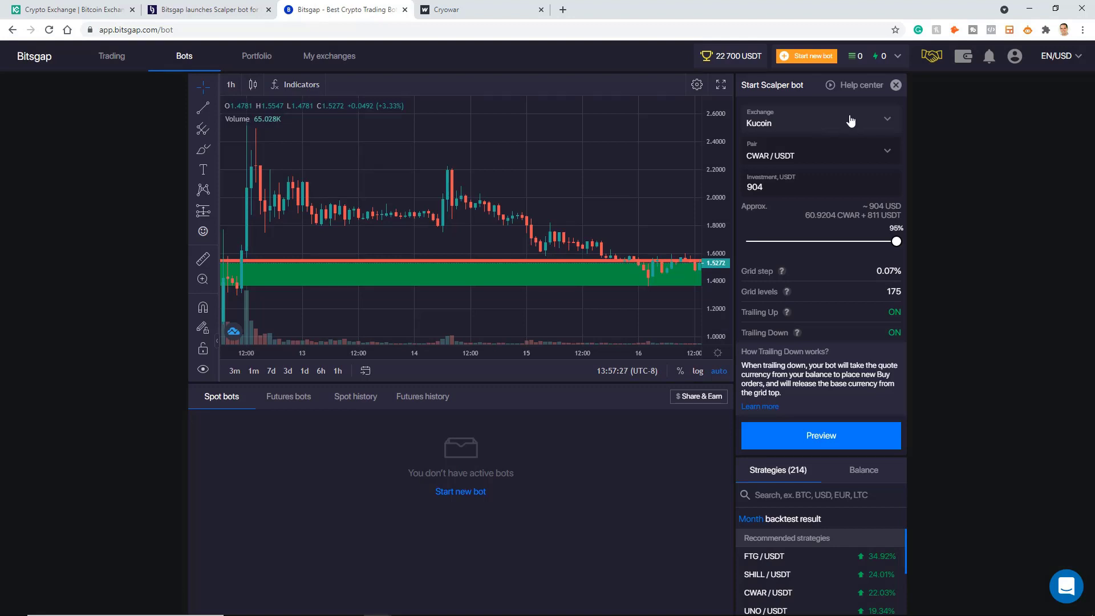
{"action": "mouse_move", "coordinate": [374, 75]}
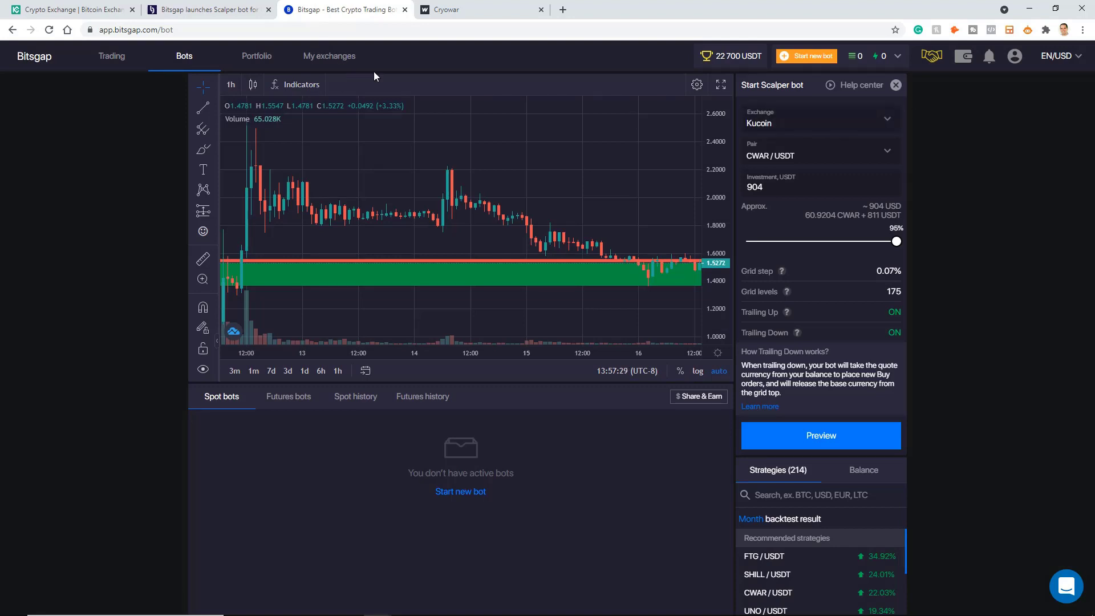
{"action": "mouse_move", "coordinate": [820, 155]}
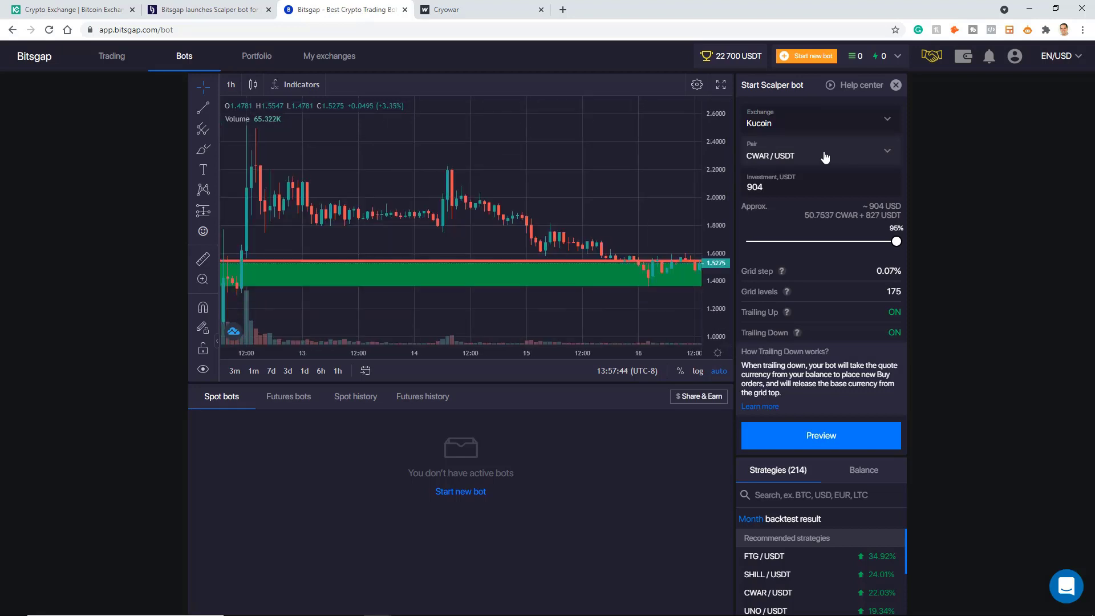
Step: Review the prefilled 904 USDT, 175-level trailing setup and briefly filter strategies for 'btc'
{"action": "scroll", "scroll_direction": "down", "scroll_amount": 3}
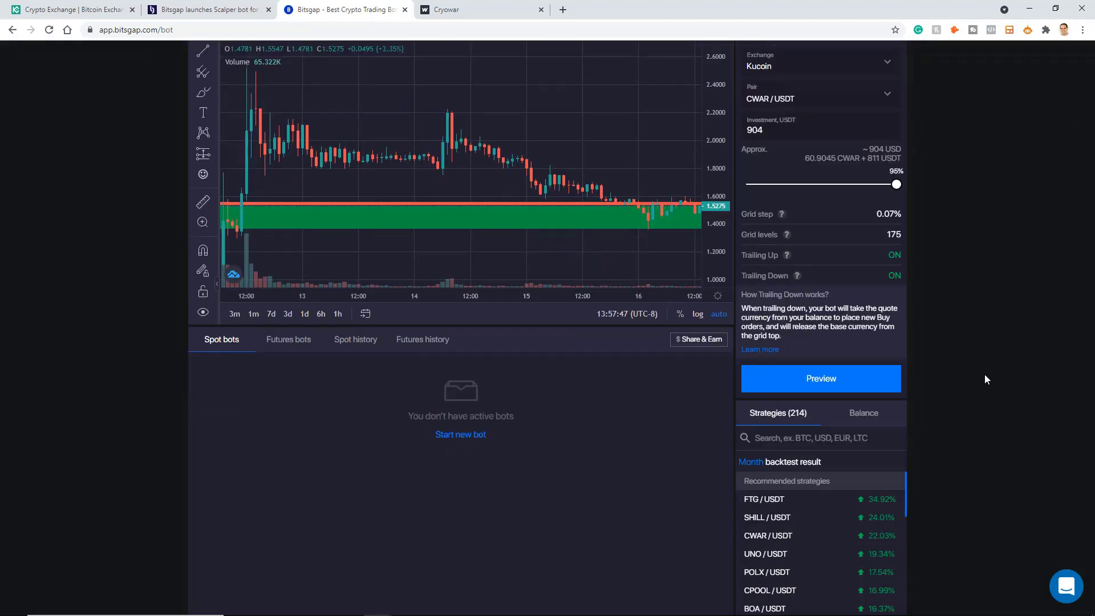
{"action": "scroll", "scroll_direction": "down", "scroll_amount": 3}
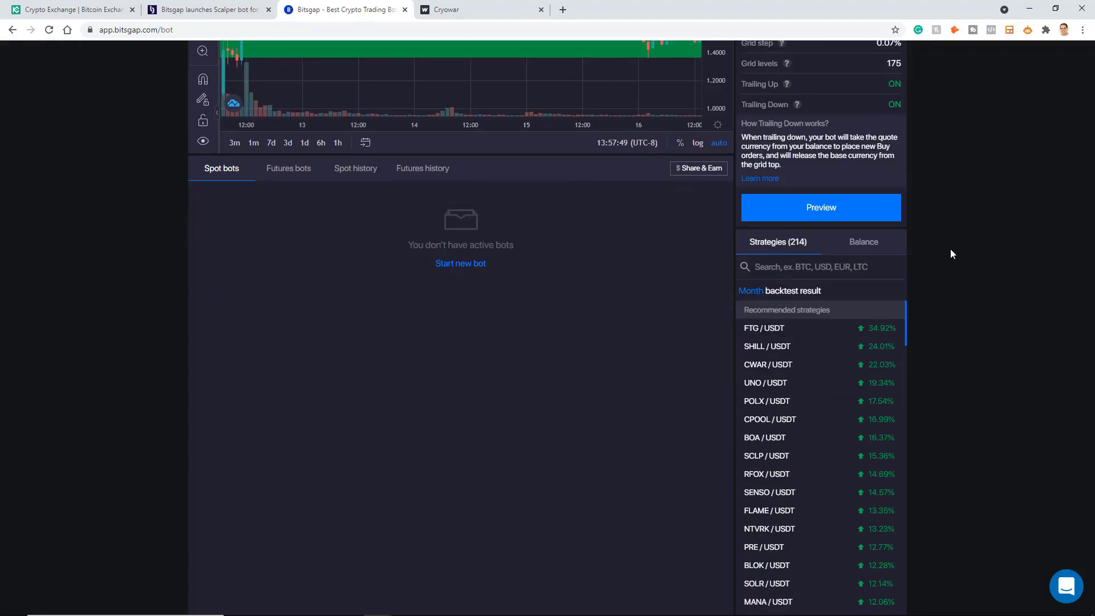
{"action": "mouse_move", "coordinate": [1009, 325]}
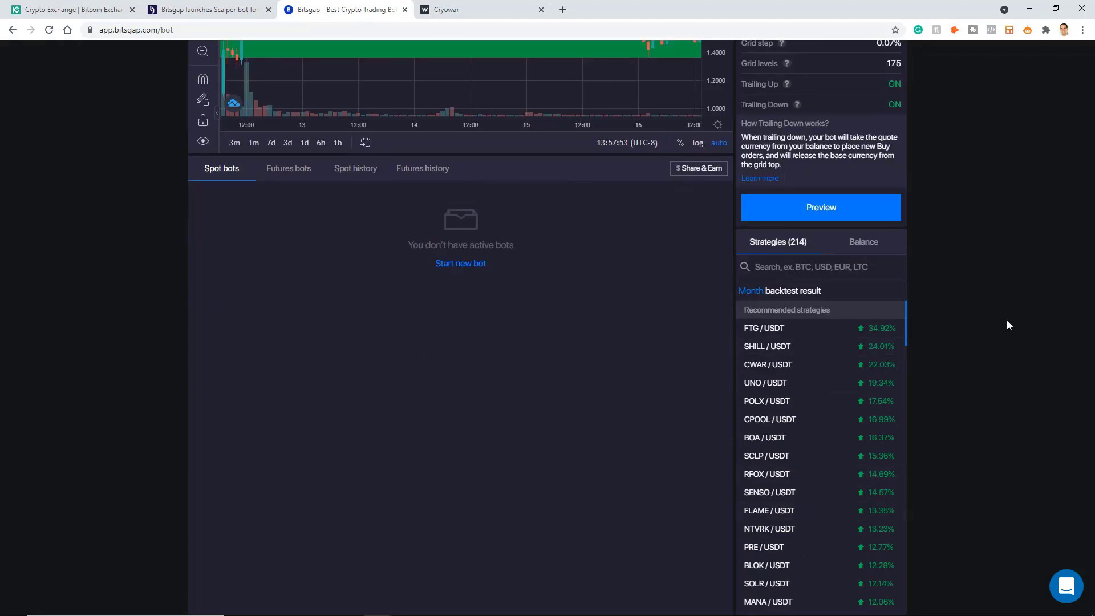
{"action": "mouse_move", "coordinate": [1002, 281]}
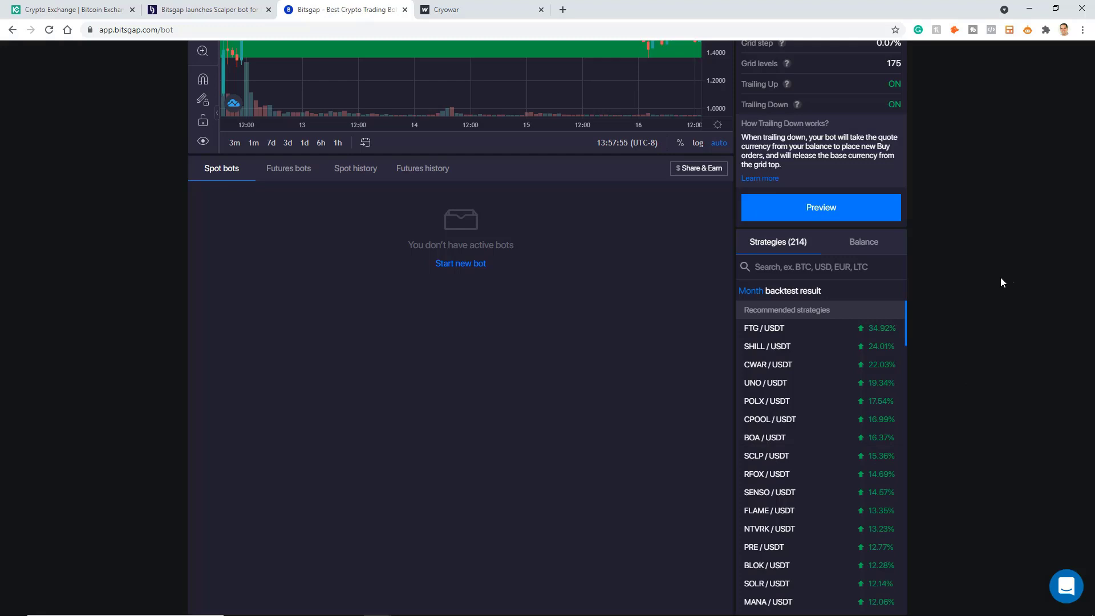
{"action": "scroll", "scroll_direction": "down", "scroll_amount": 3}
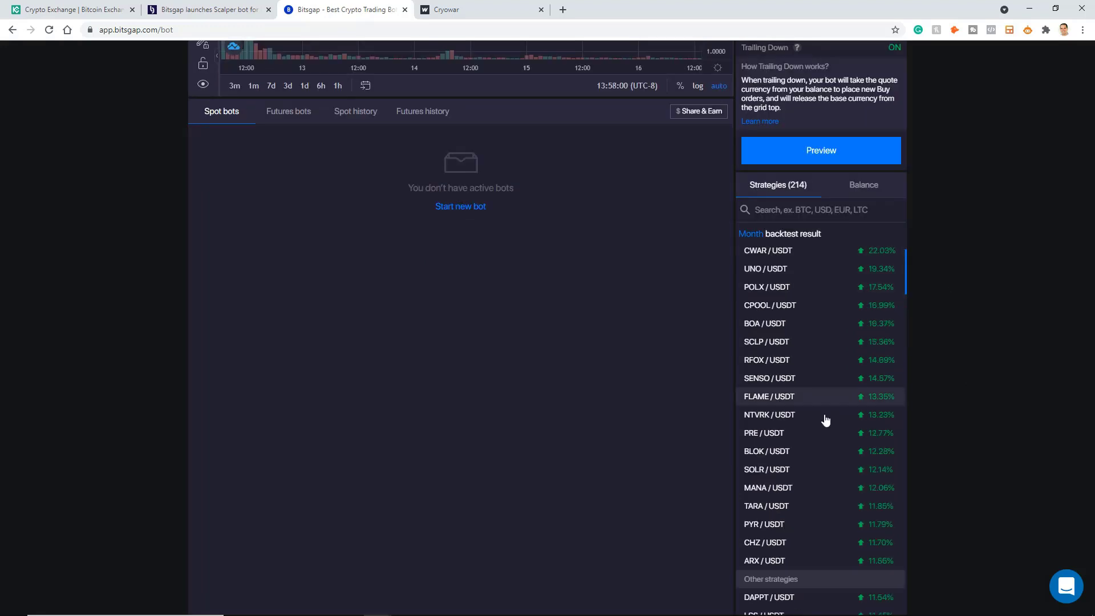
{"action": "mouse_move", "coordinate": [788, 250]}
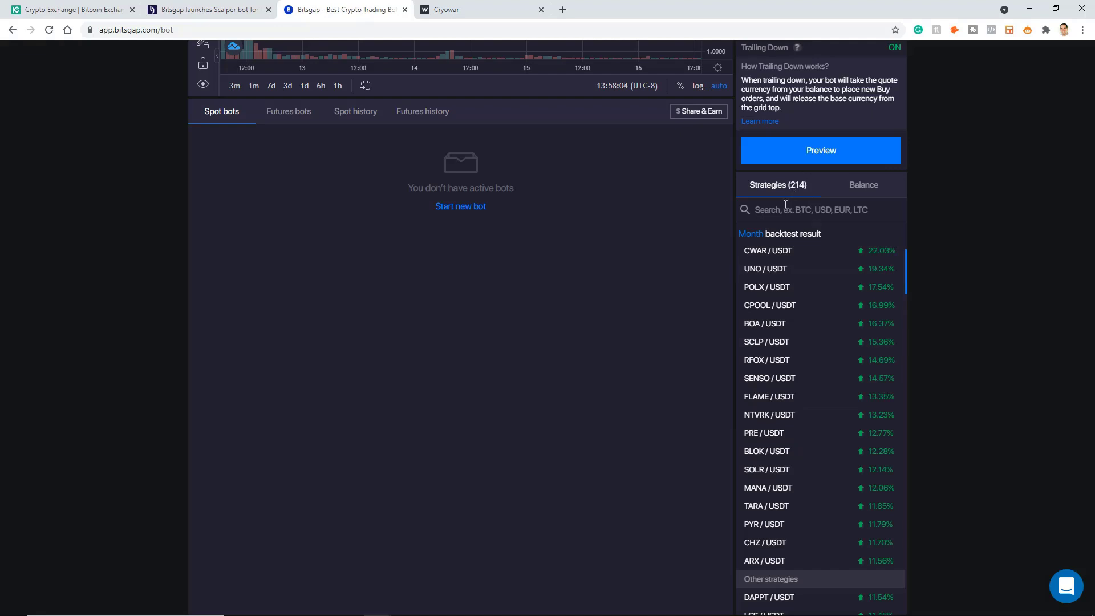
{"action": "type", "text": "bt"}
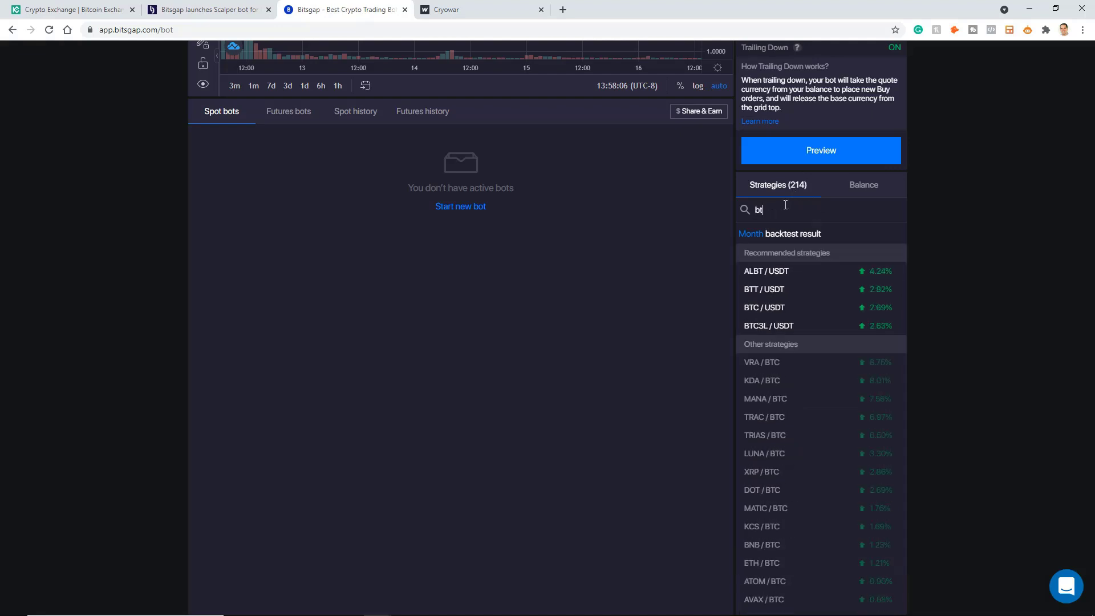
{"action": "type", "text": "c"}
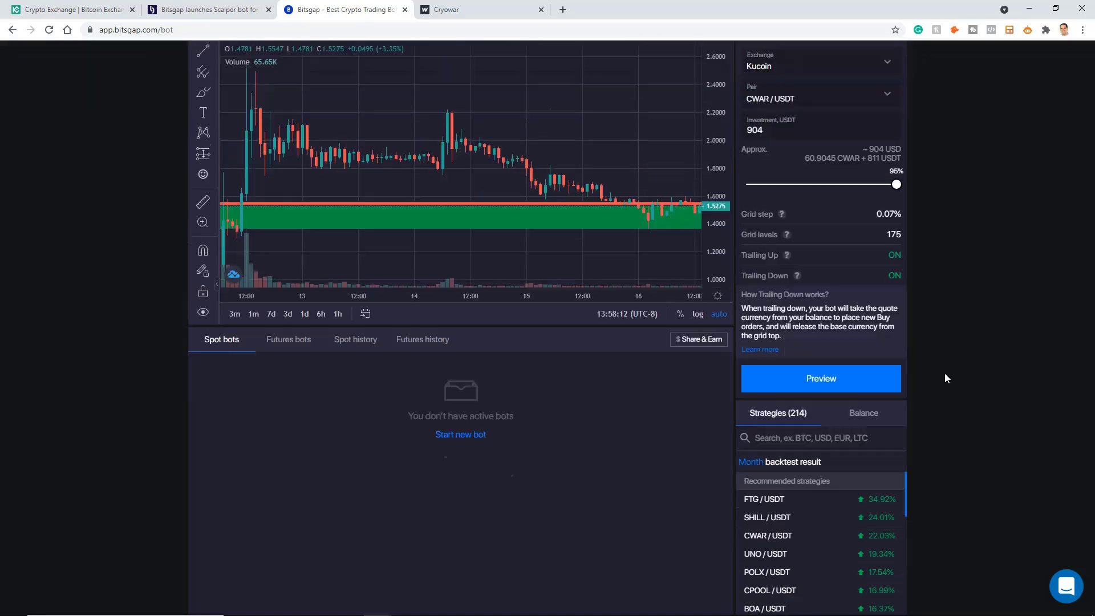
{"action": "scroll", "scroll_direction": "down", "scroll_amount": 3}
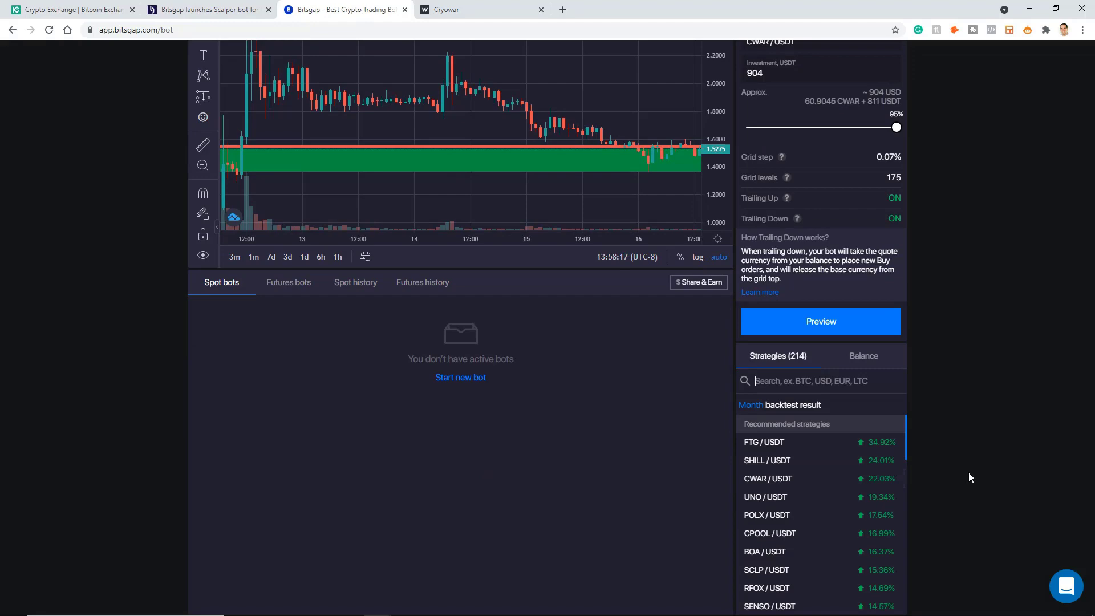
{"action": "mouse_move", "coordinate": [472, 5]}
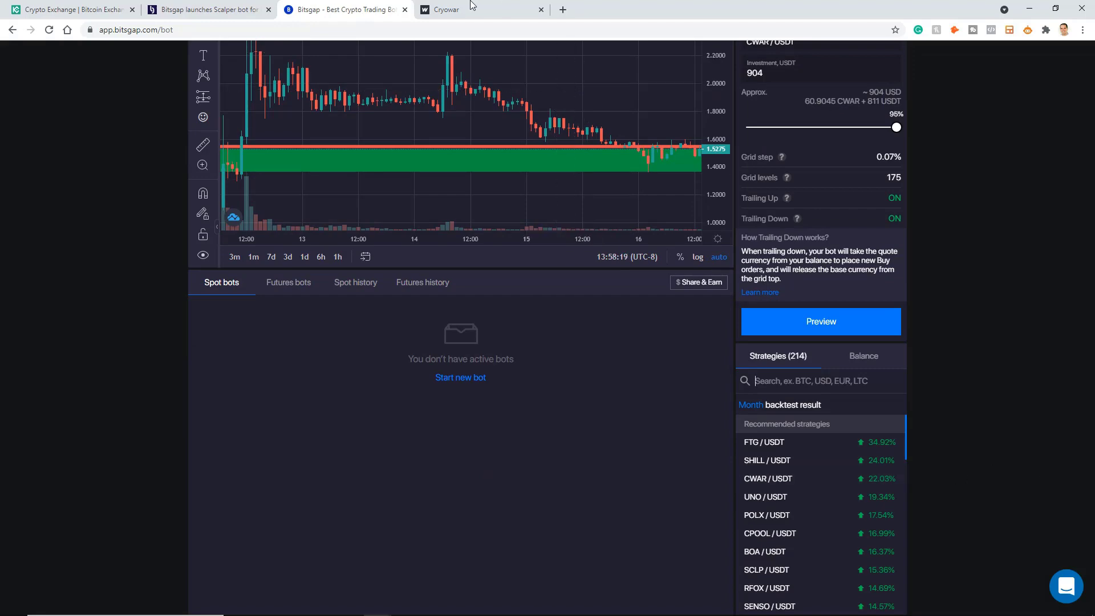
Step: View the Cryowar homepage down to the About Cryowar section, then return to Bitsgap
{"action": "left_click", "coordinate": [447, 9]}
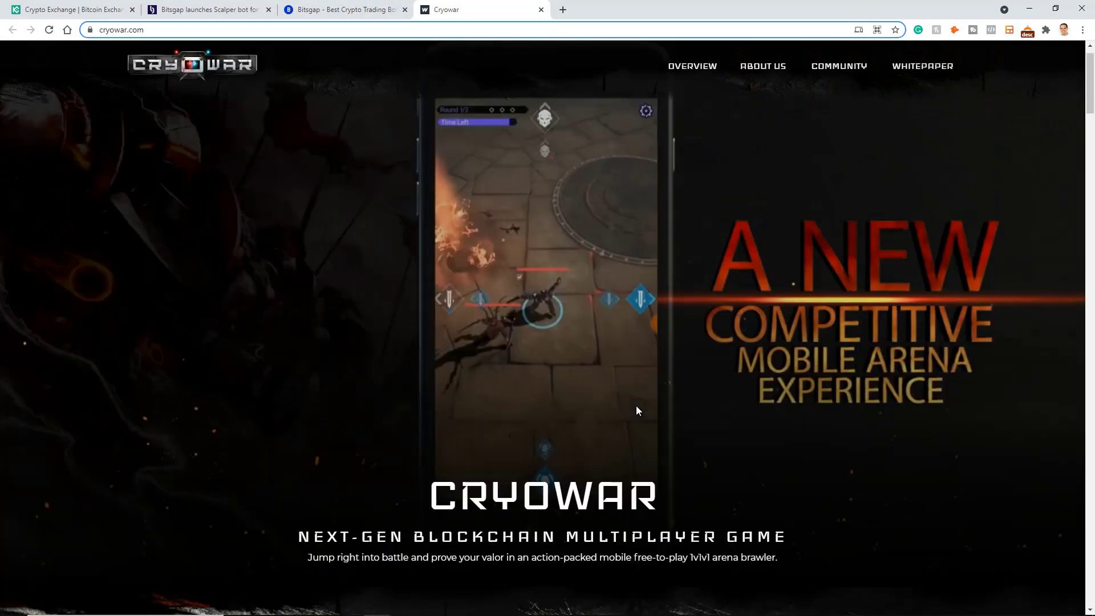
{"action": "scroll", "scroll_direction": "down", "scroll_amount": 3}
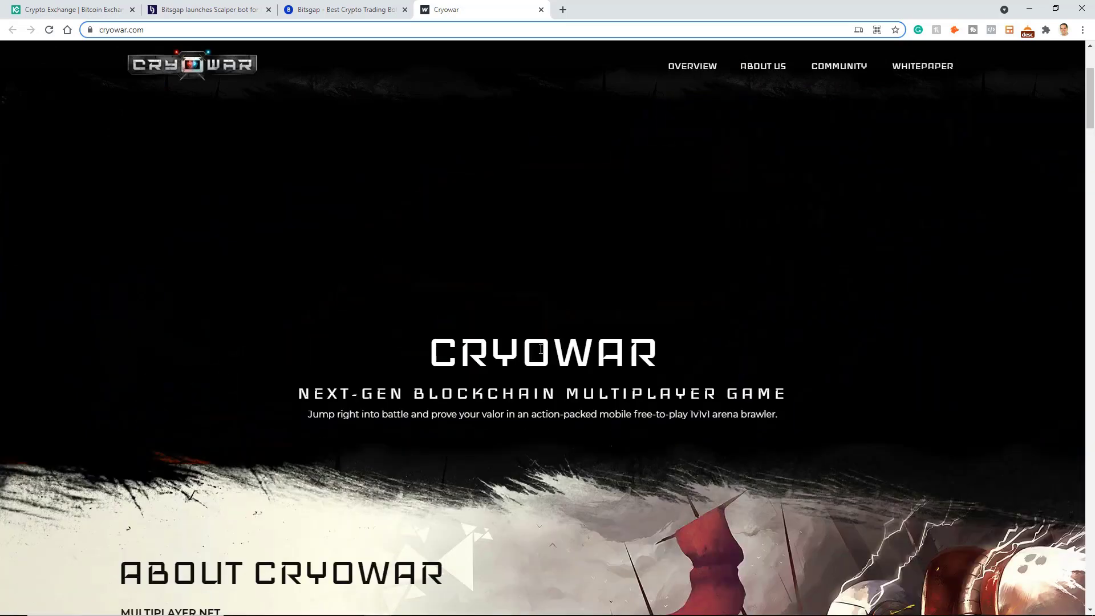
{"action": "scroll", "scroll_direction": "down", "scroll_amount": 3}
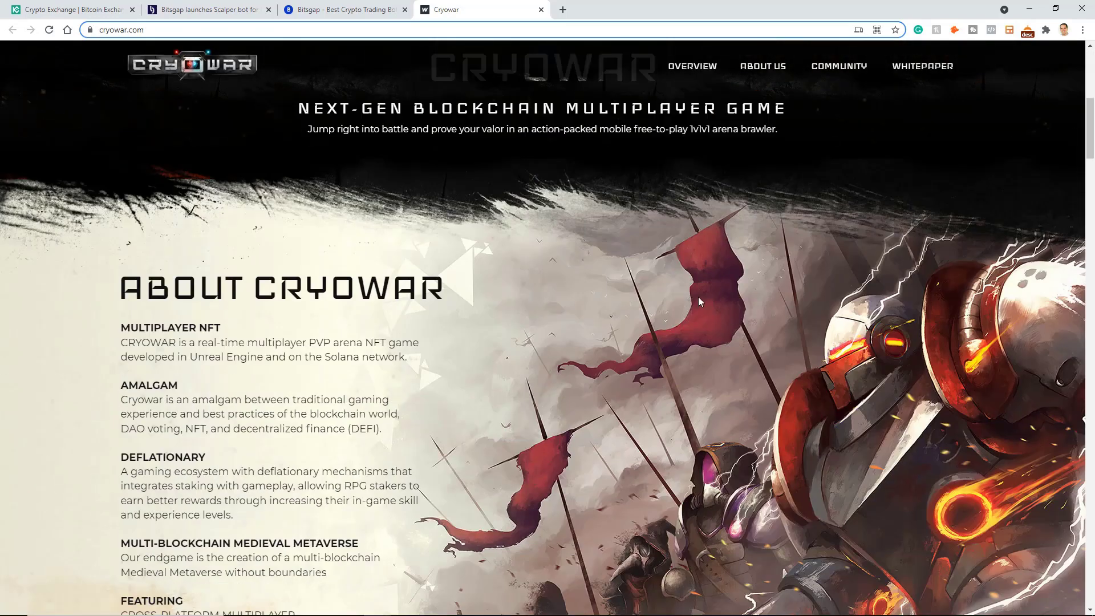
{"action": "mouse_move", "coordinate": [704, 240]}
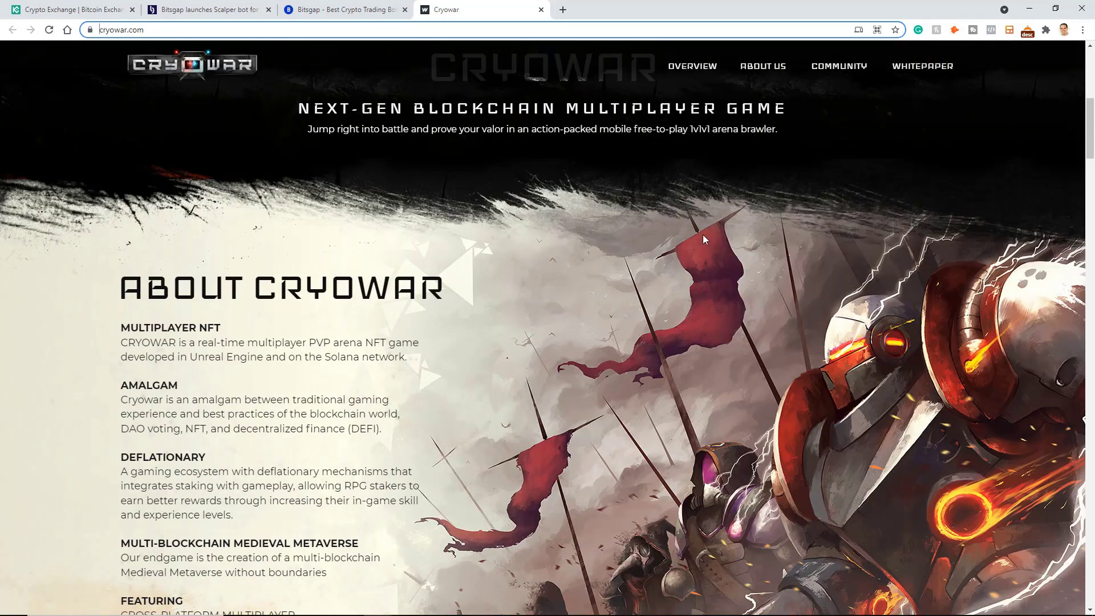
{"action": "scroll", "scroll_direction": "down", "scroll_amount": 3}
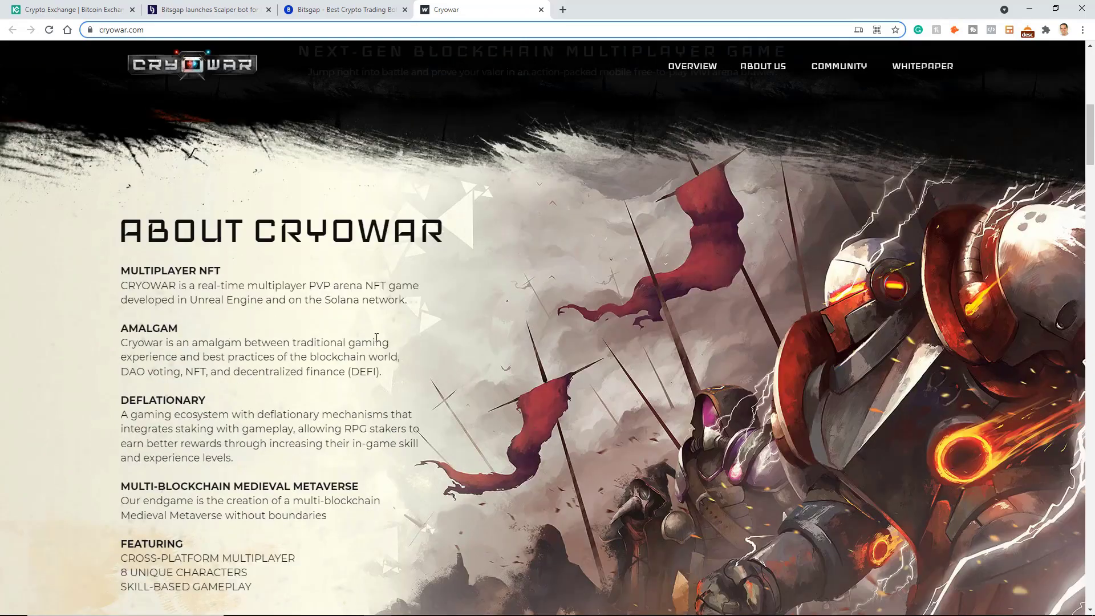
{"action": "scroll", "scroll_direction": "up", "scroll_amount": 3}
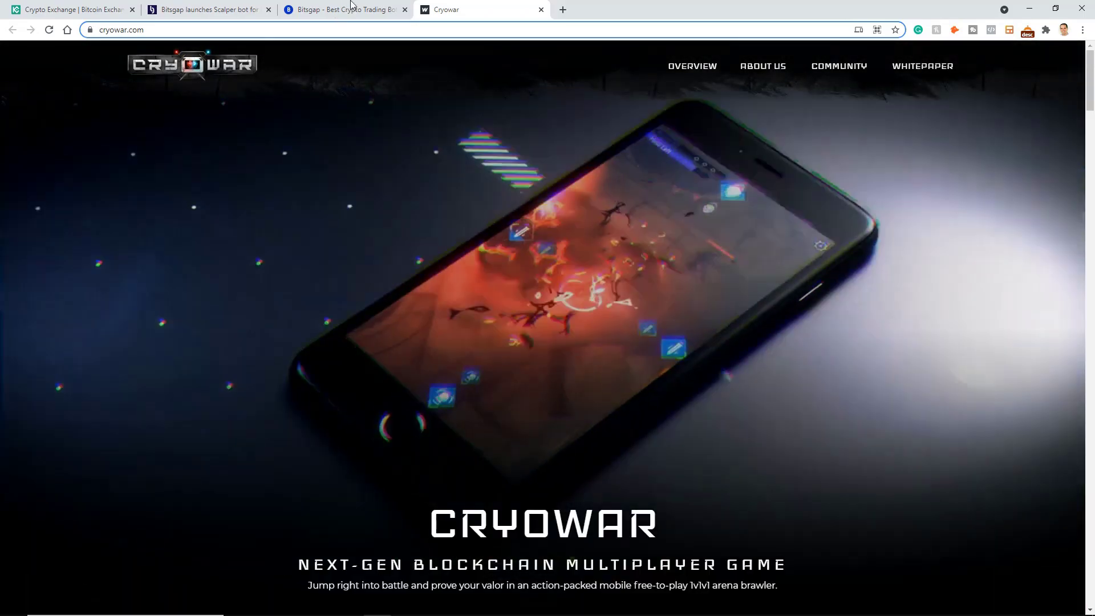
{"action": "left_click", "coordinate": [342, 10]}
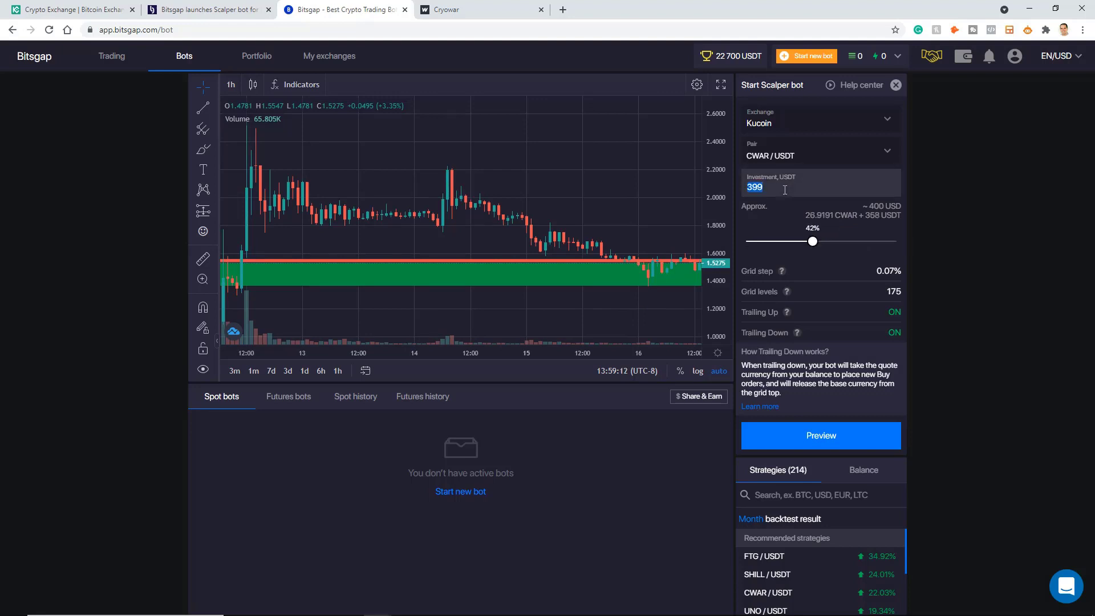
Step: Set the investment to 400 USDT and preview the bot's confirmation summary
{"action": "type", "text": "400"}
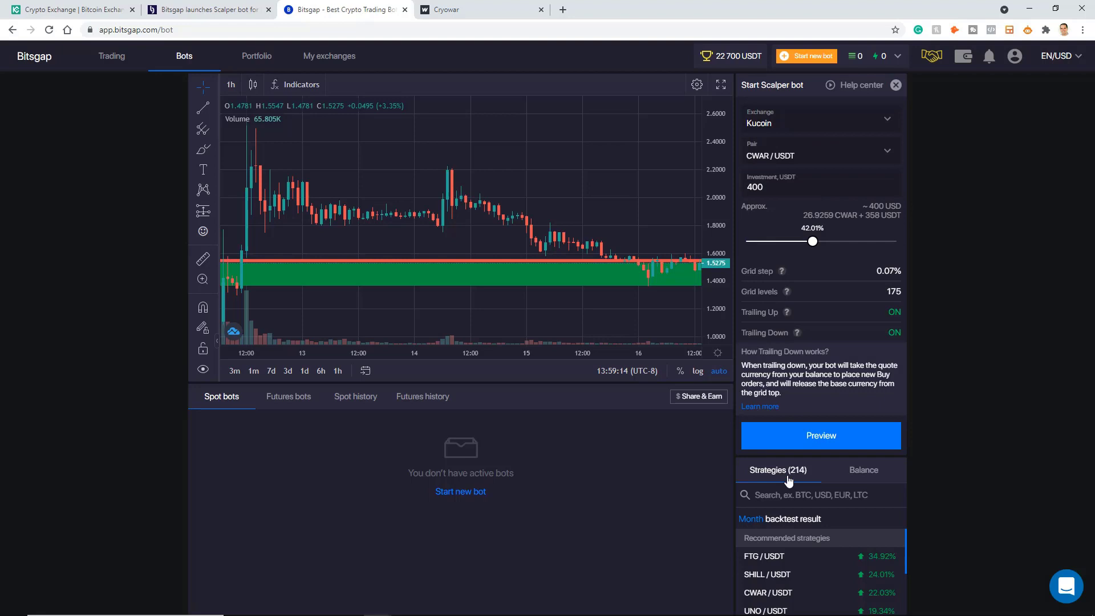
{"action": "left_click", "coordinate": [821, 435]}
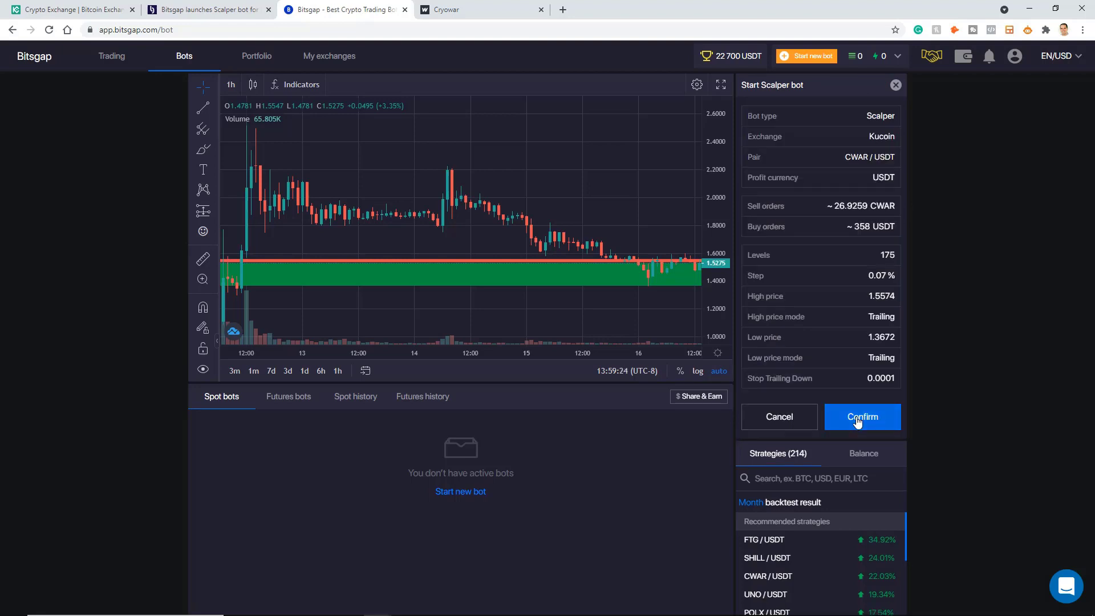
{"action": "mouse_move", "coordinate": [147, 195]}
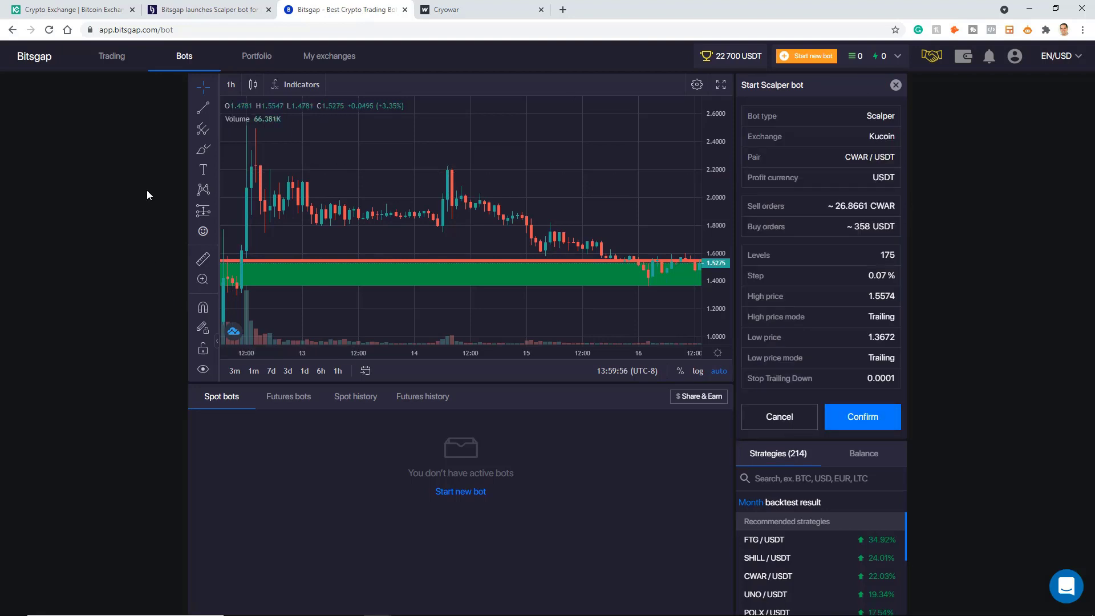
Step: Switch to the 'Bitsgap launches Scalper bot' competition article tab
{"action": "left_click", "coordinate": [206, 9]}
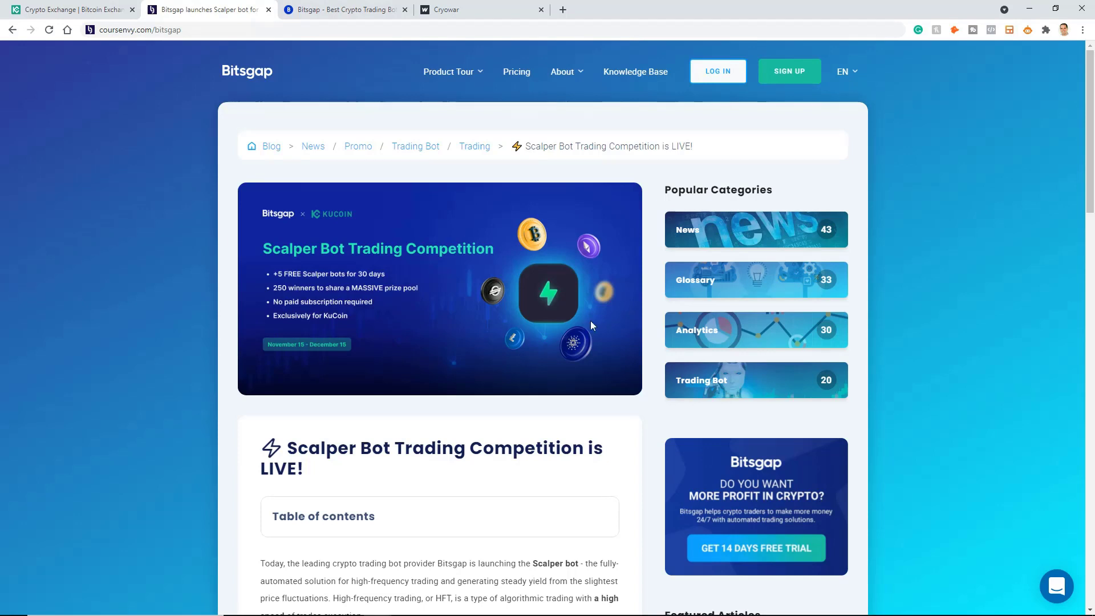
{"action": "mouse_move", "coordinate": [447, 242]}
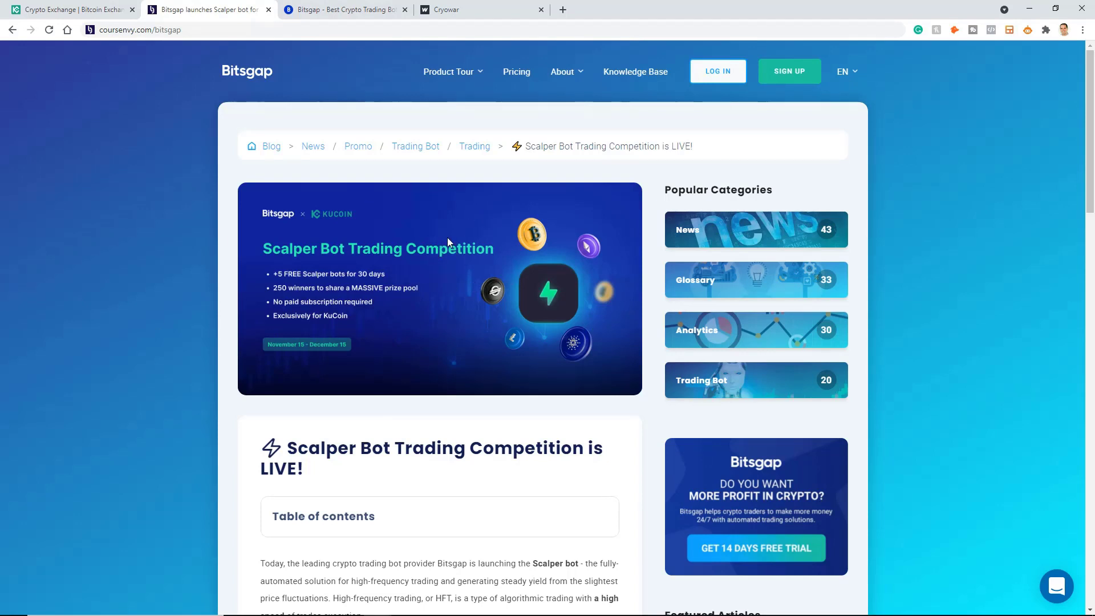
{"action": "mouse_move", "coordinate": [487, 242]}
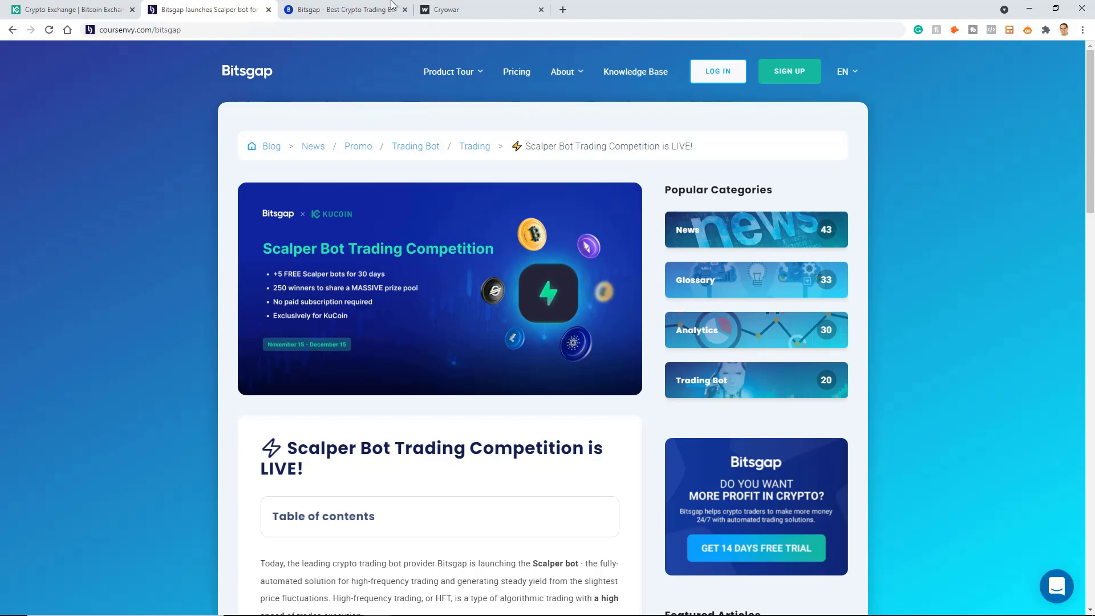
Step: Return to the Bitsgap tab showing the CWAR/USDT bot summary with 175 levels
{"action": "left_click", "coordinate": [342, 9]}
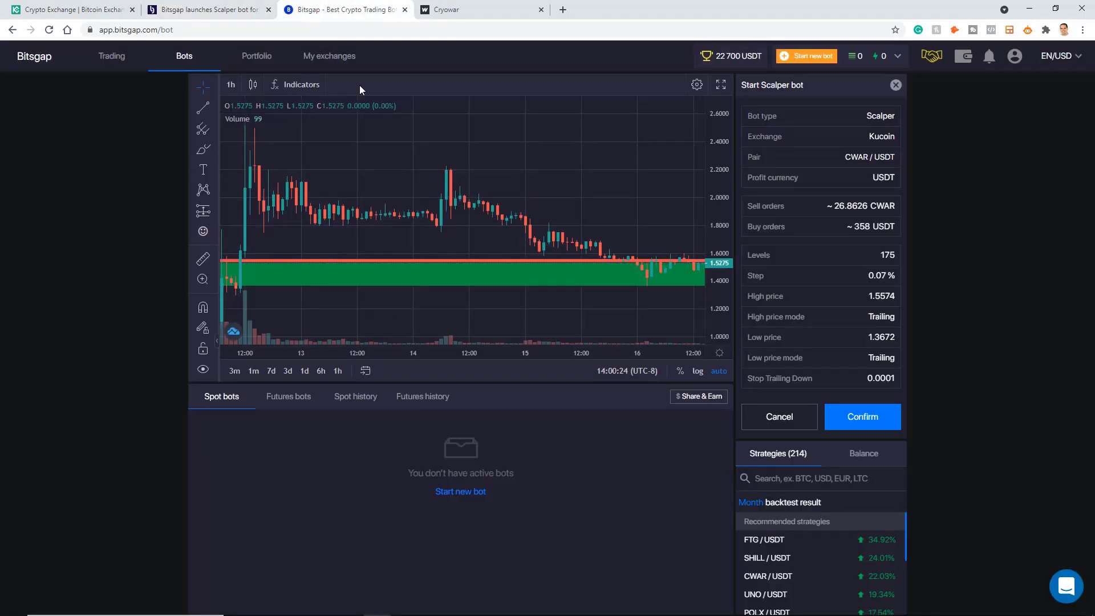
{"action": "mouse_move", "coordinate": [995, 569]}
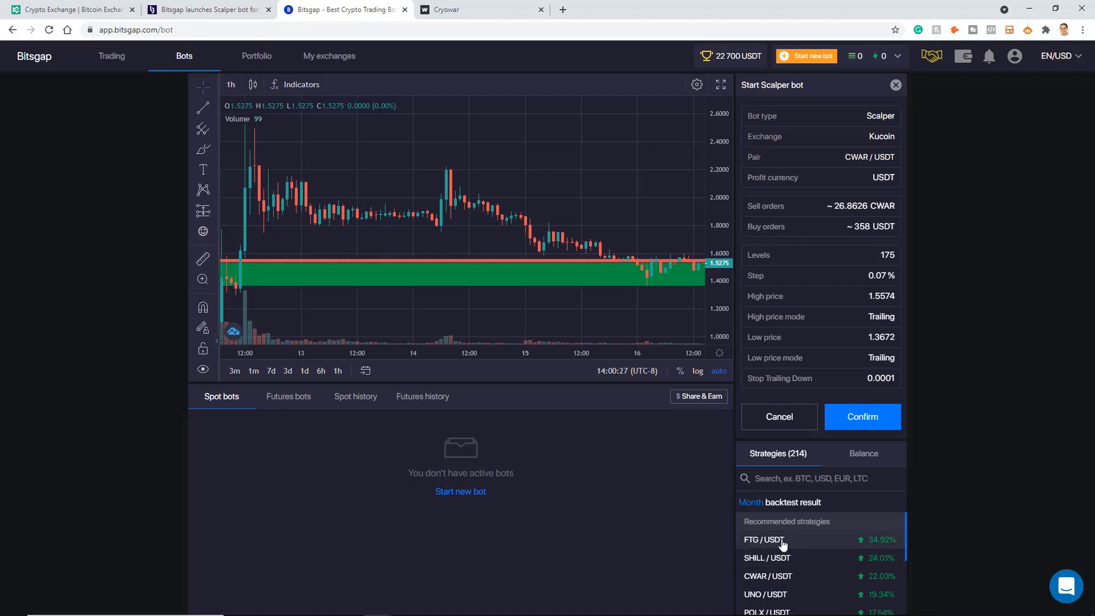
{"action": "mouse_move", "coordinate": [934, 528]}
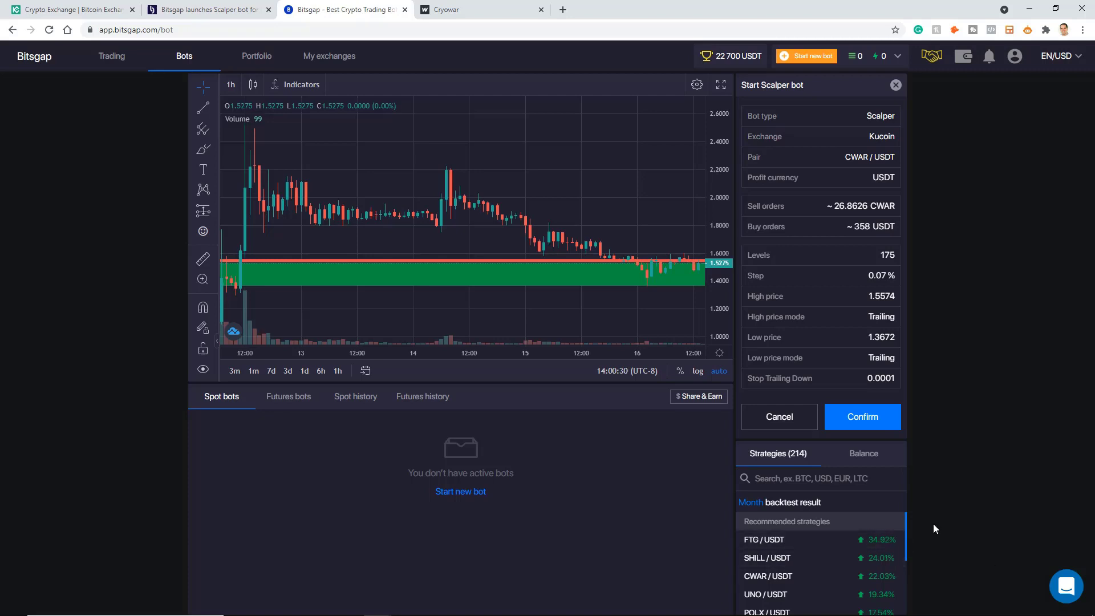
{"action": "mouse_move", "coordinate": [1001, 419]}
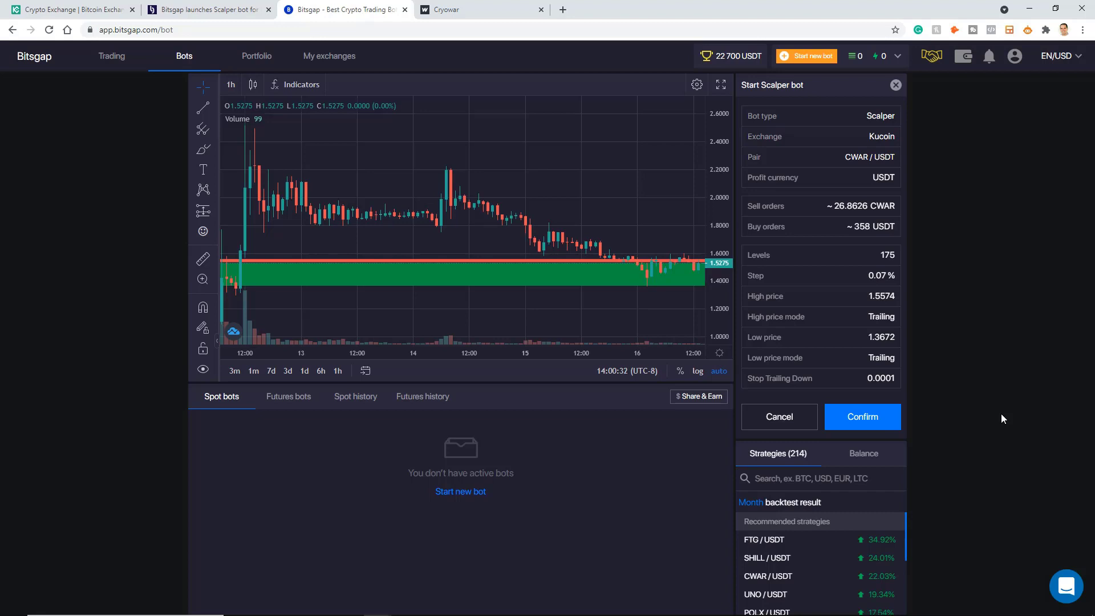
{"action": "mouse_move", "coordinate": [1000, 416]}
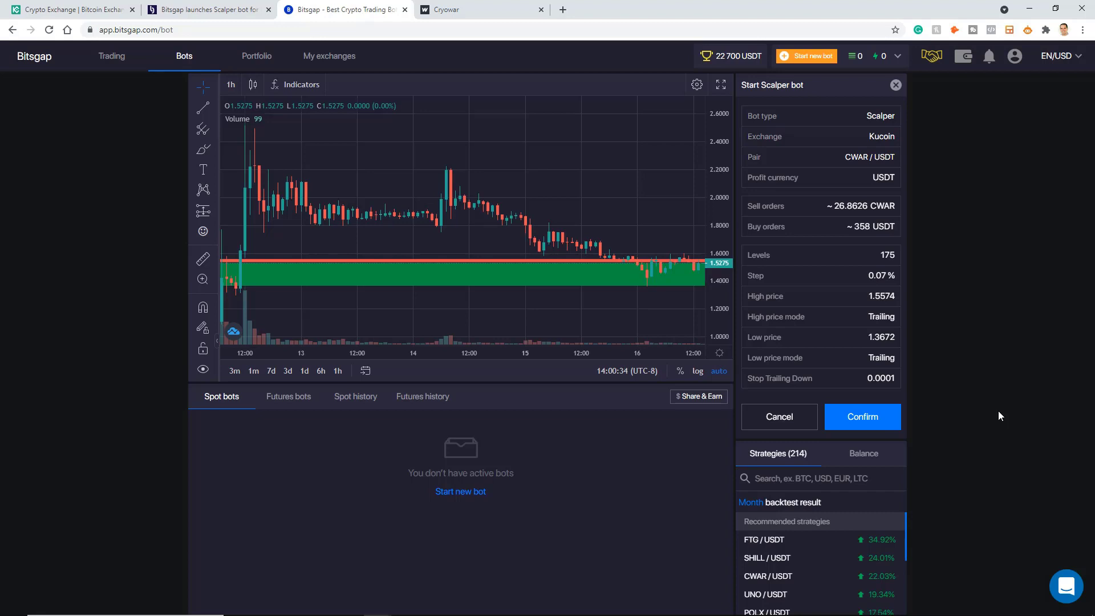
{"action": "mouse_move", "coordinate": [377, 206]}
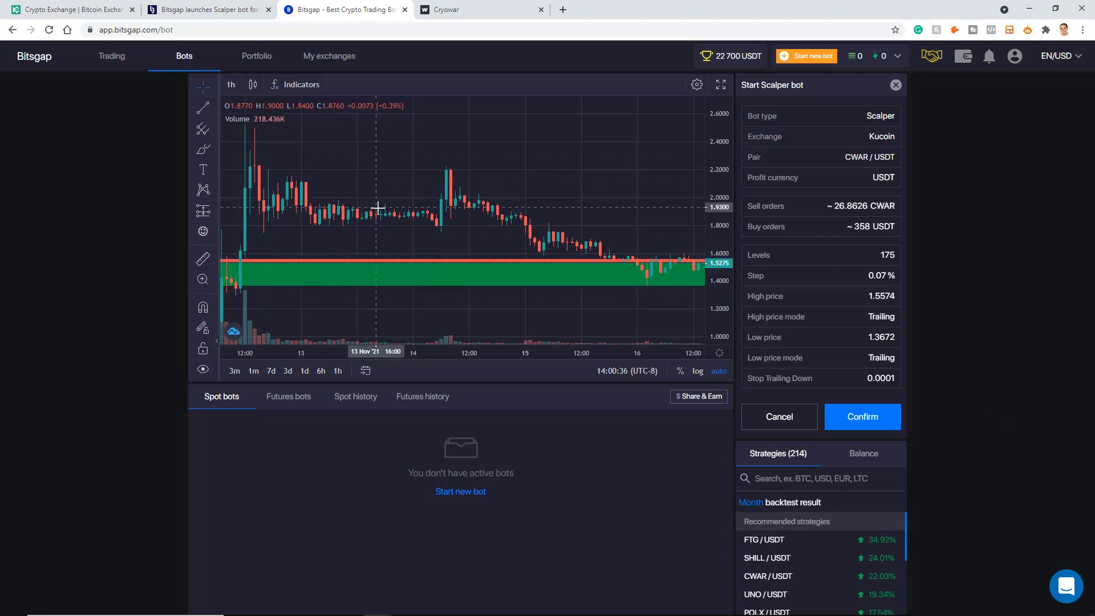